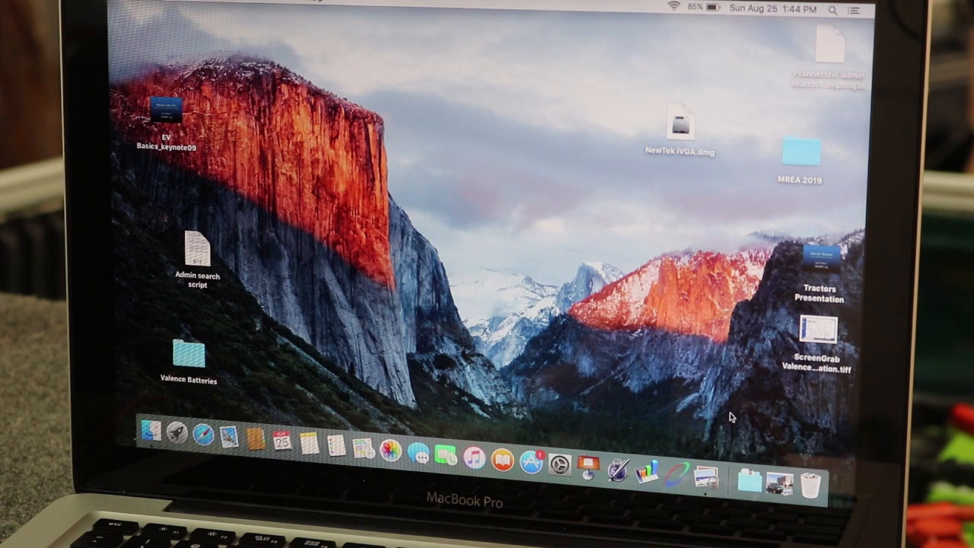
{"action": "mouse_move", "coordinate": [706, 478]}
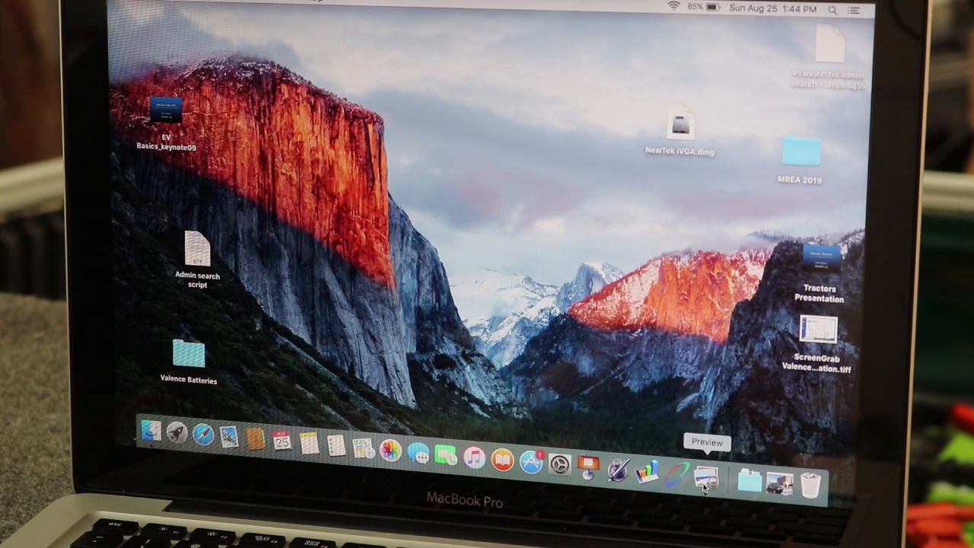
{"action": "mouse_move", "coordinate": [158, 433]}
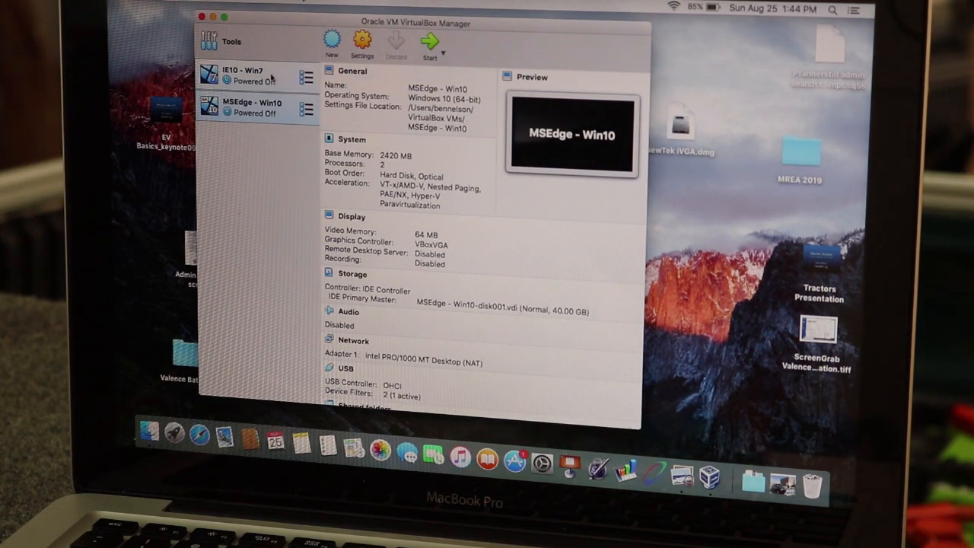
{"action": "left_click", "coordinate": [244, 74]}
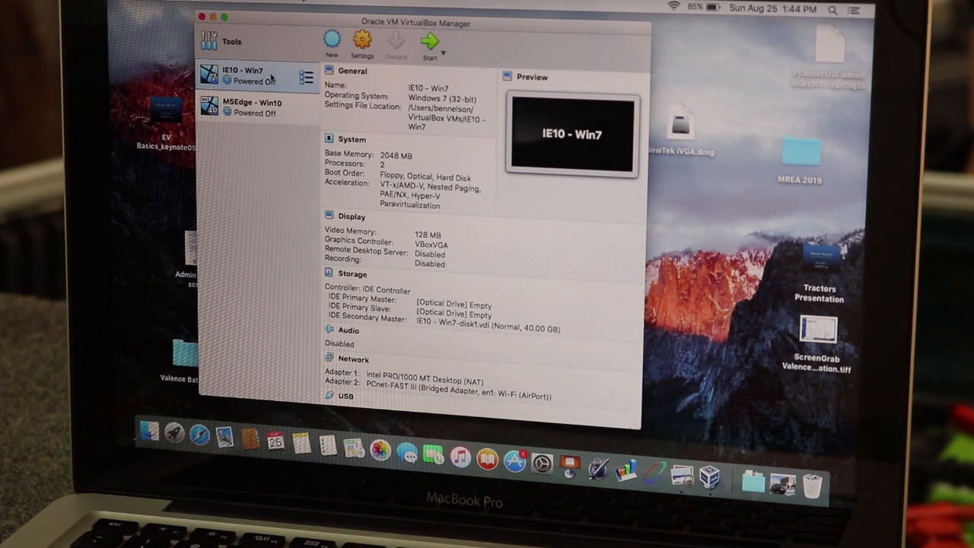
{"action": "left_click", "coordinate": [251, 108]}
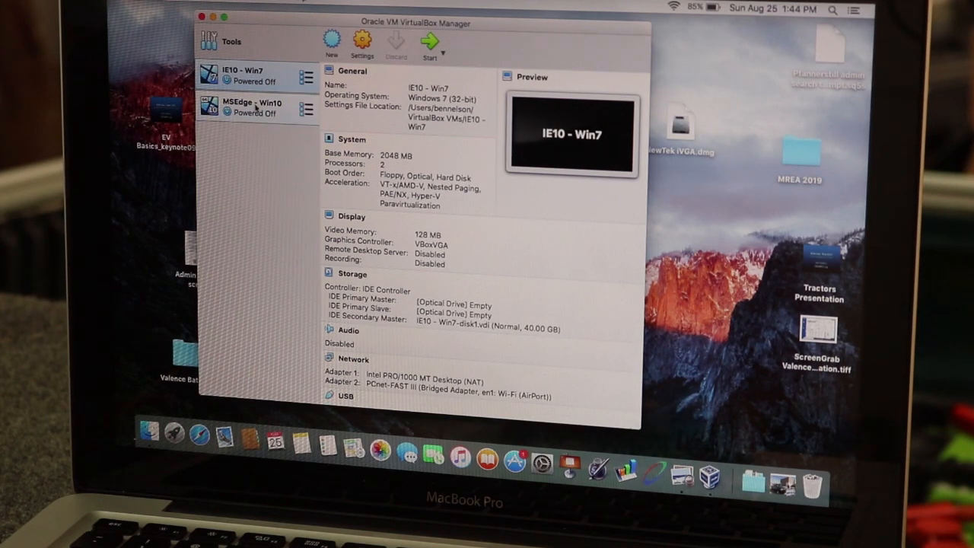
{"action": "left_click", "coordinate": [251, 107]}
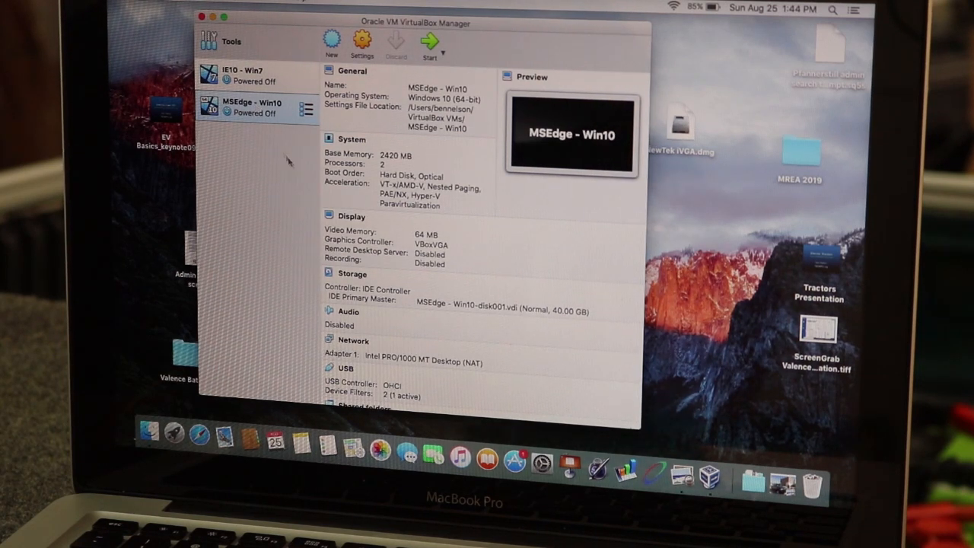
{"action": "scroll", "scroll_direction": "down", "scroll_amount": 3}
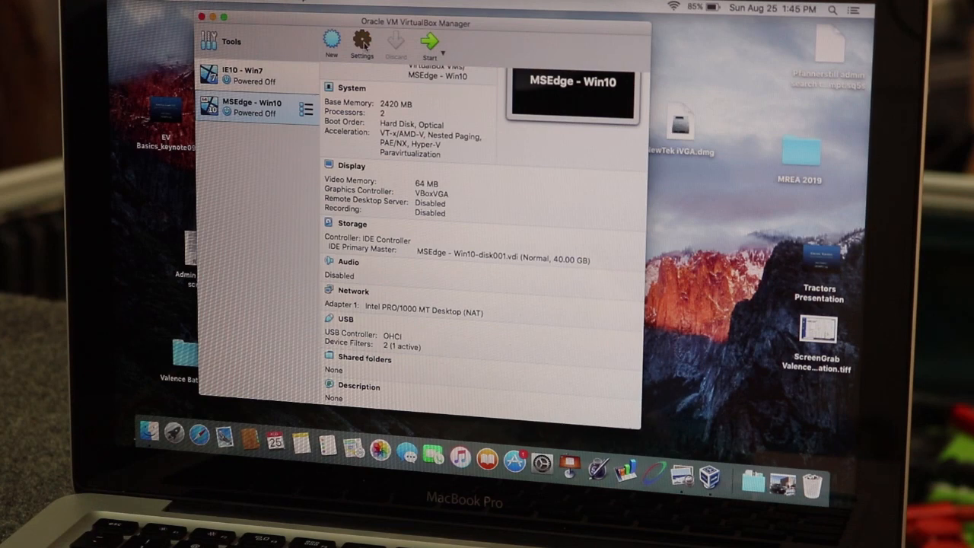
Verify USB 1.1 with the FTDI FT232R USB UART filter checked in Ports settings and confirm with OK.
{"action": "left_click", "coordinate": [362, 43]}
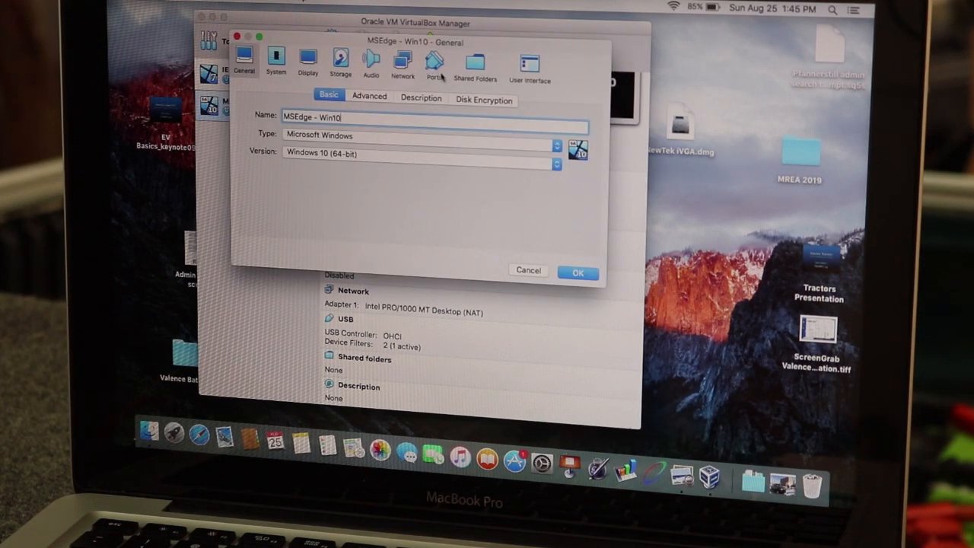
{"action": "left_click", "coordinate": [434, 64]}
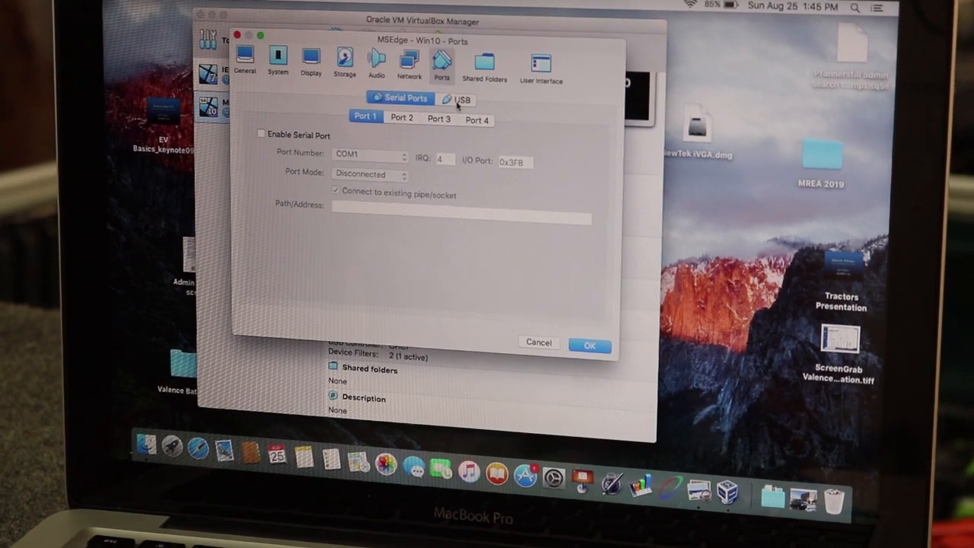
{"action": "left_click", "coordinate": [457, 100]}
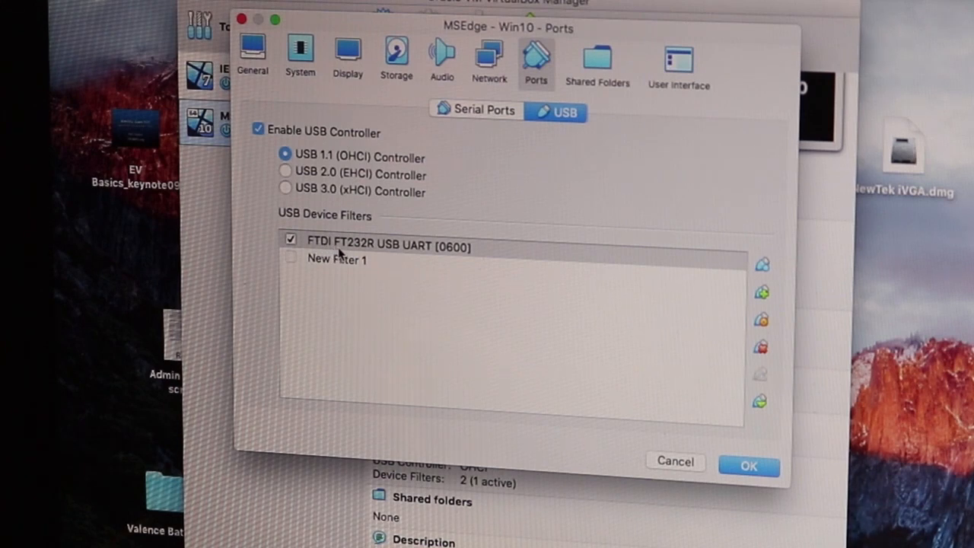
{"action": "mouse_move", "coordinate": [369, 259]}
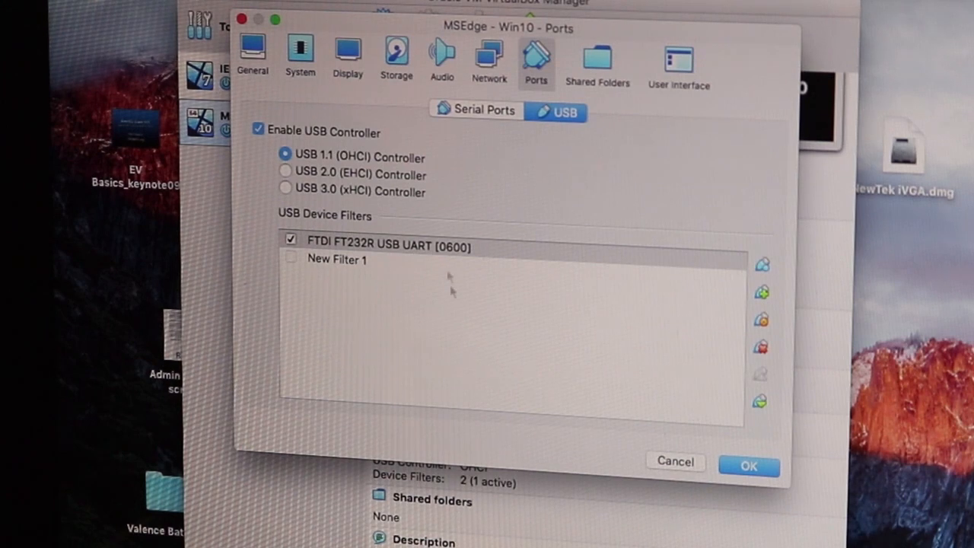
{"action": "left_click", "coordinate": [749, 466]}
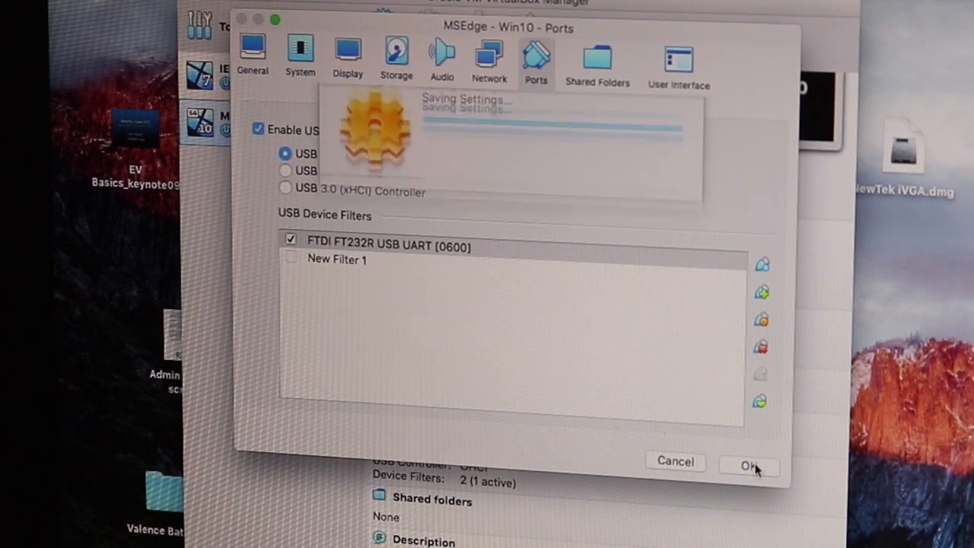
Start the MSEdge - Win10 virtual machine from the toolbar's green Start arrow.
{"action": "left_click", "coordinate": [749, 466]}
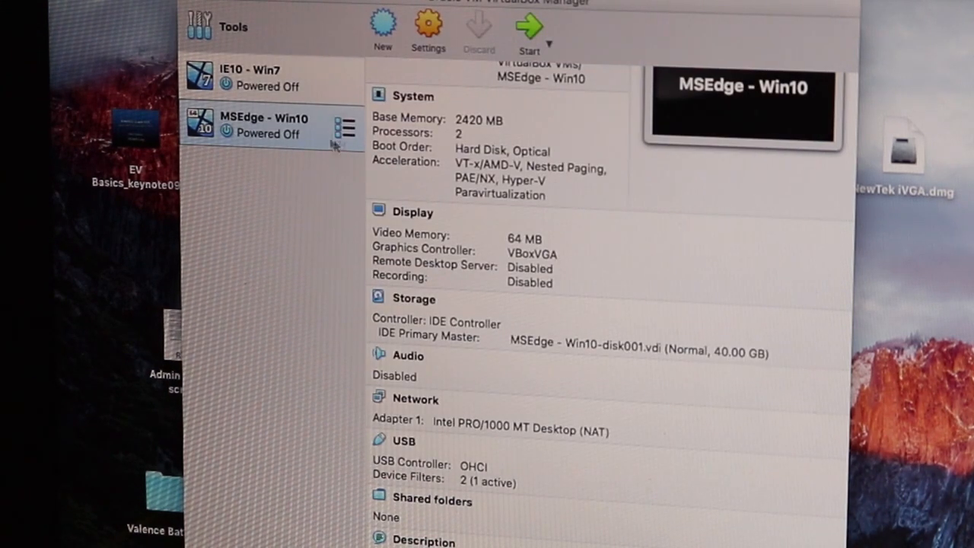
{"action": "mouse_move", "coordinate": [533, 54]}
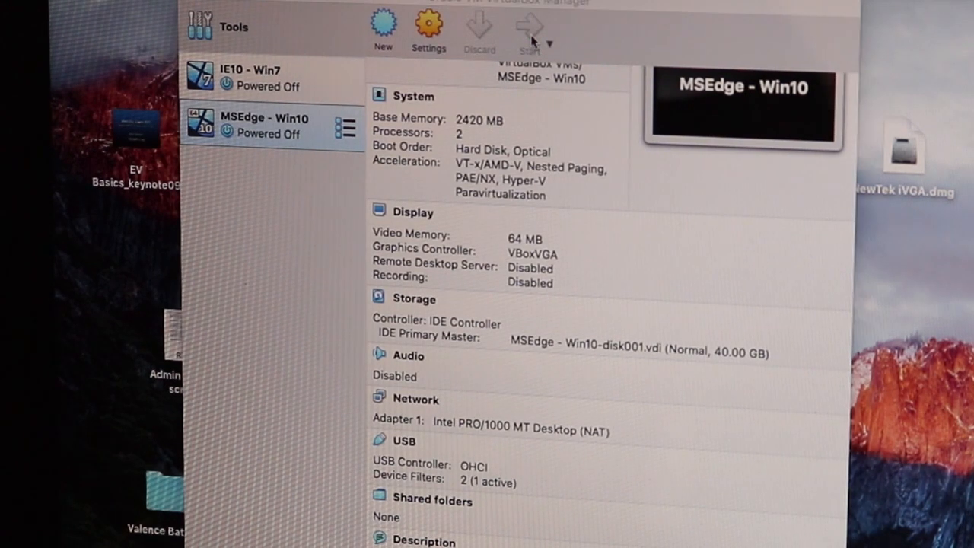
{"action": "left_click", "coordinate": [530, 31]}
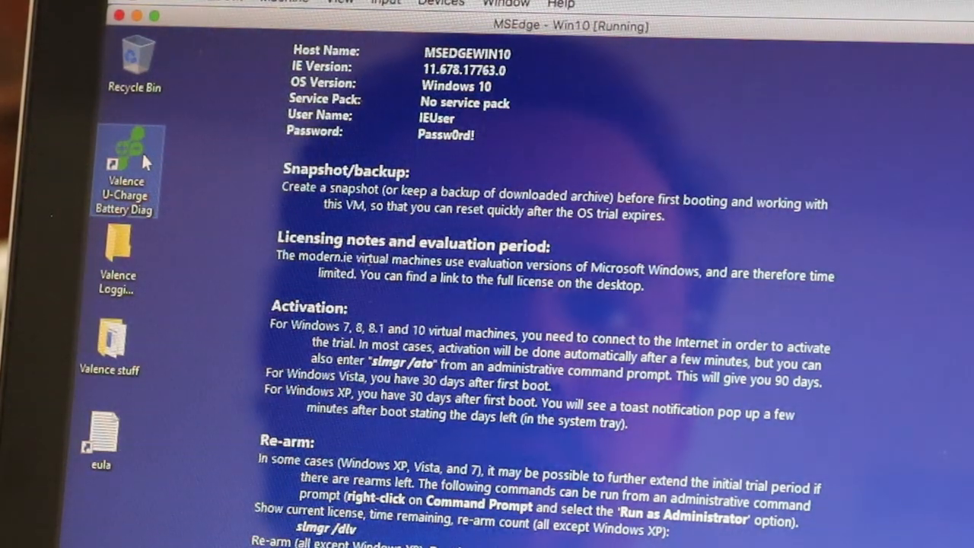
Launch Valence U-Charge Battery Diag from the desktop shortcut, with COM3 as its port.
{"action": "double_click", "coordinate": [125, 165]}
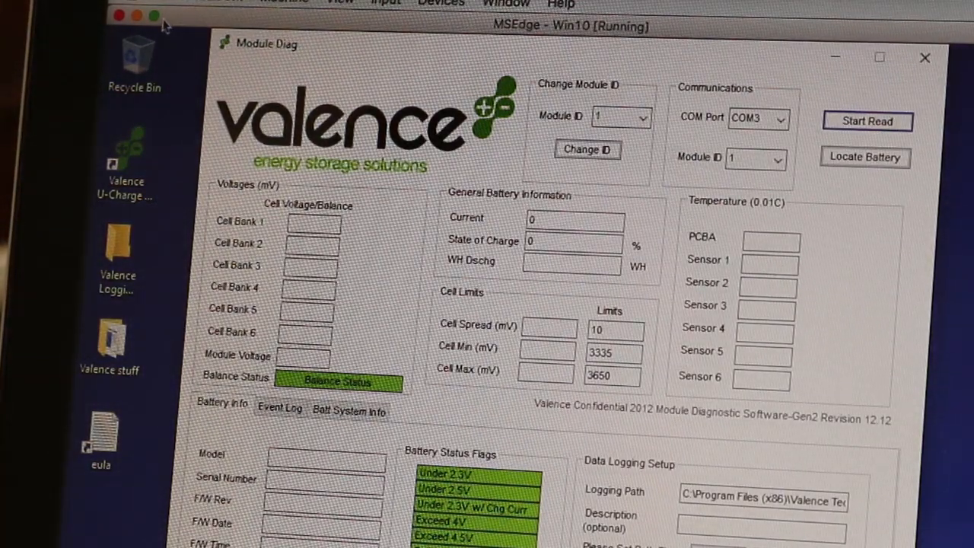
{"action": "left_click", "coordinate": [153, 16]}
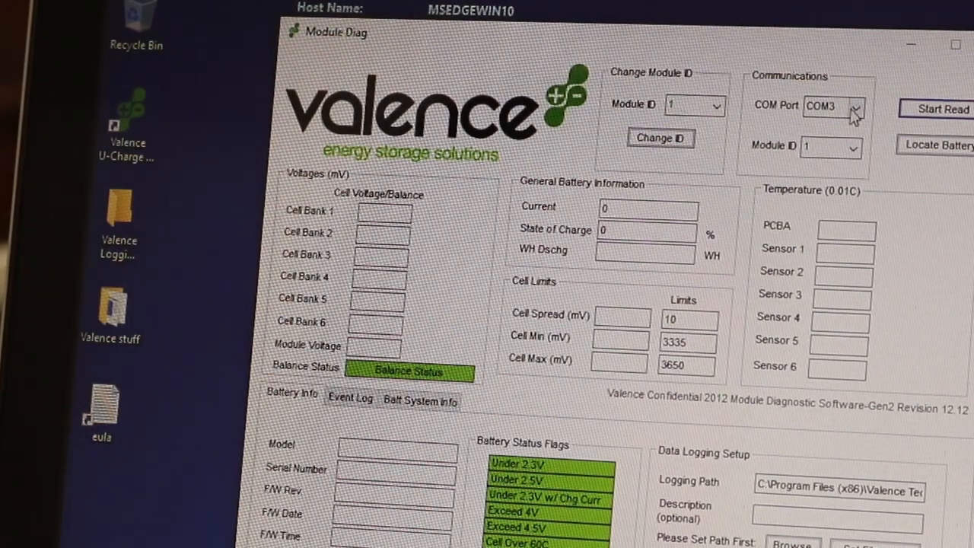
{"action": "mouse_move", "coordinate": [868, 118]}
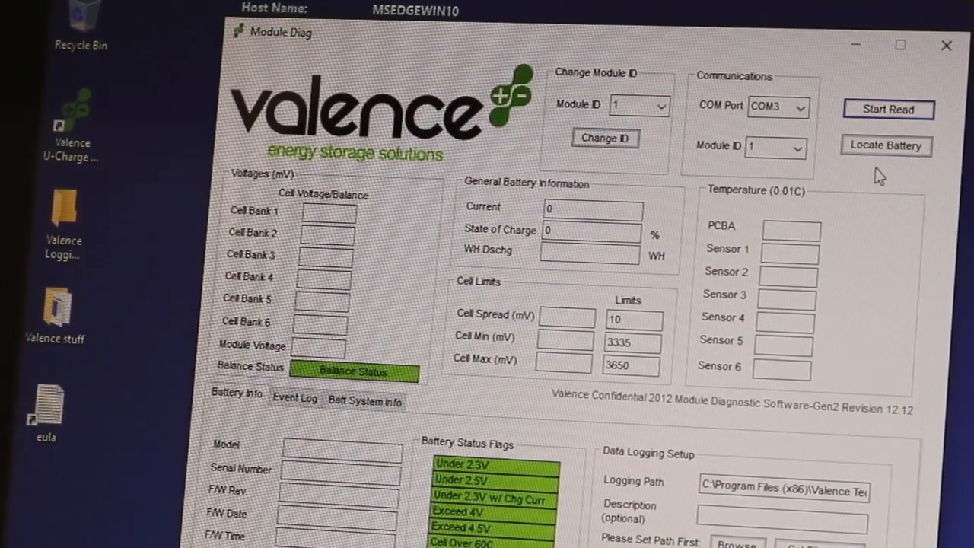
{"action": "left_click", "coordinate": [767, 105]}
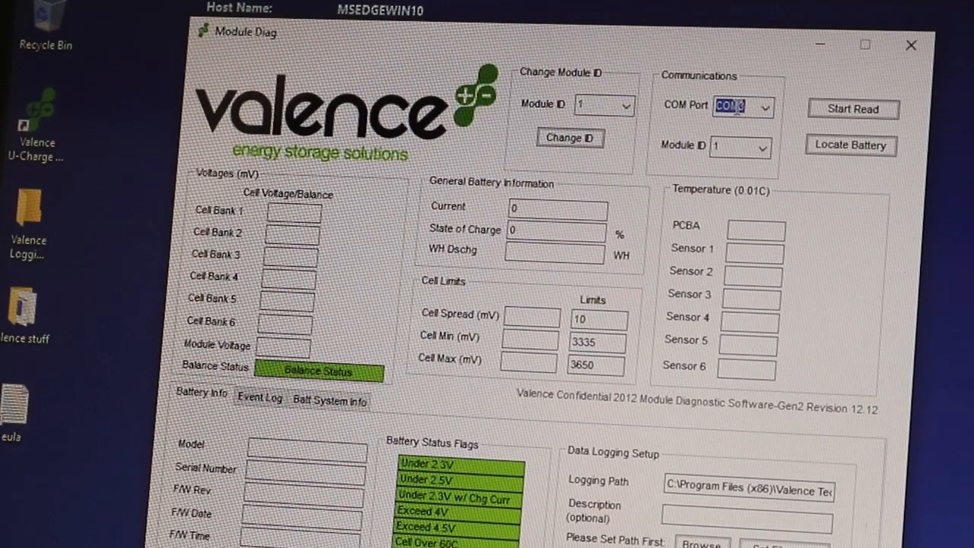
{"action": "left_click", "coordinate": [764, 107]}
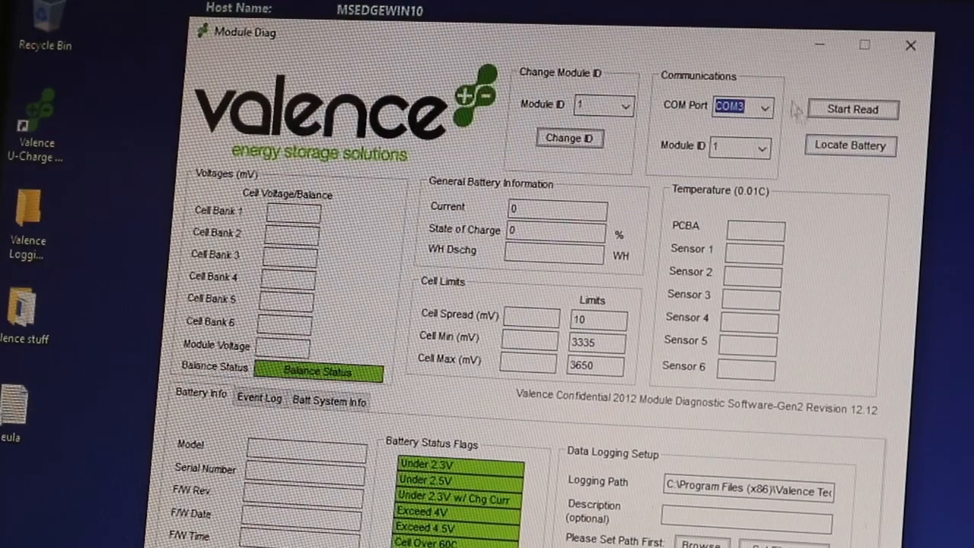
{"action": "mouse_move", "coordinate": [794, 192]}
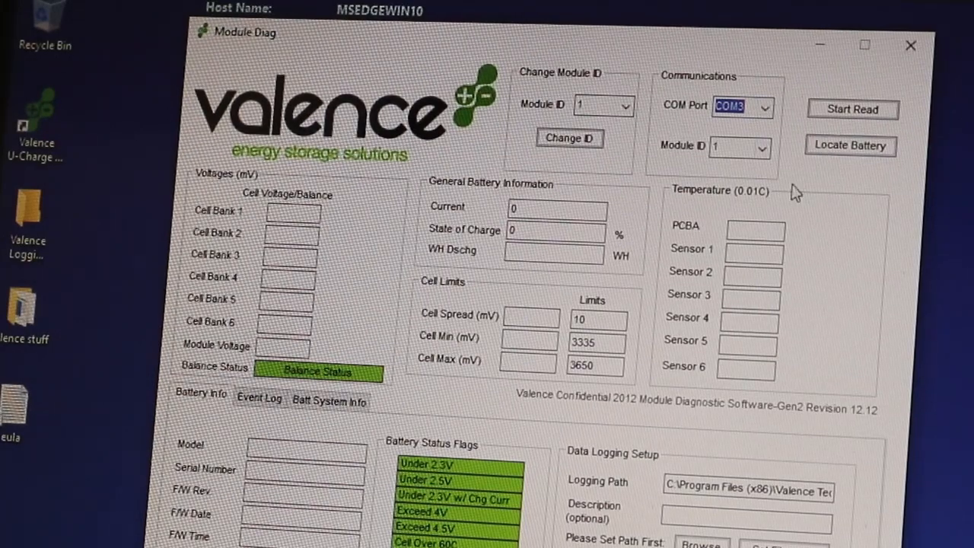
{"action": "mouse_move", "coordinate": [843, 203]}
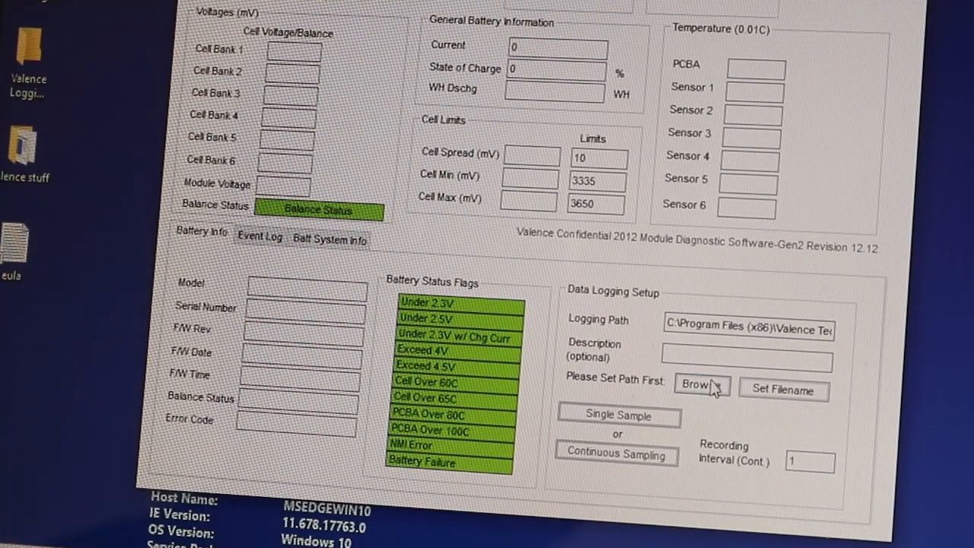
{"action": "left_click", "coordinate": [700, 384]}
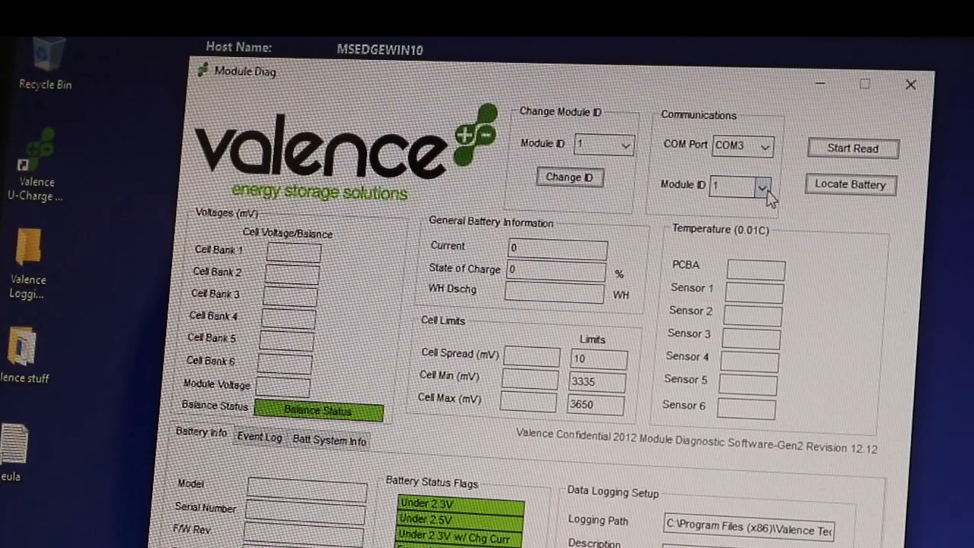
Choose module ID 7 from the Communications Module ID dropdown.
{"action": "left_click", "coordinate": [761, 186]}
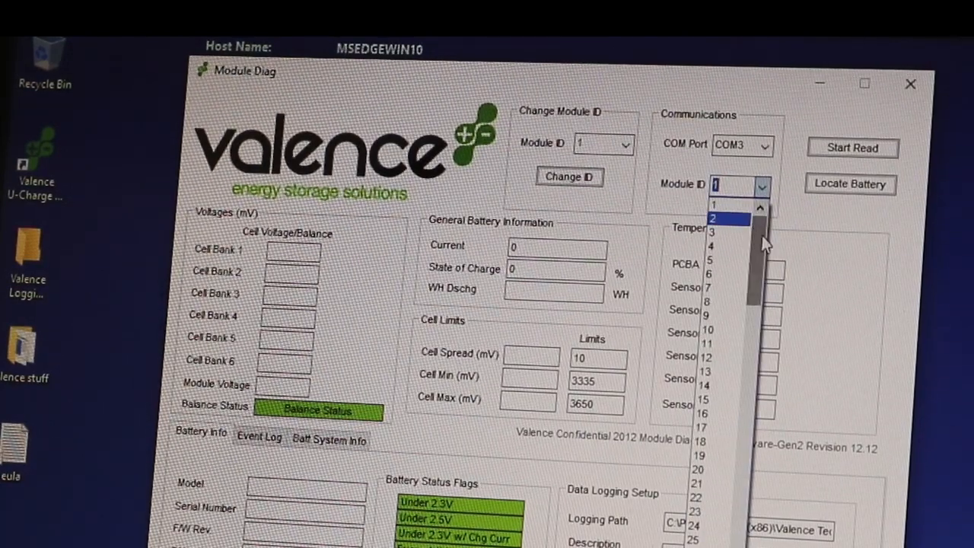
{"action": "scroll", "scroll_direction": "down", "scroll_amount": 3}
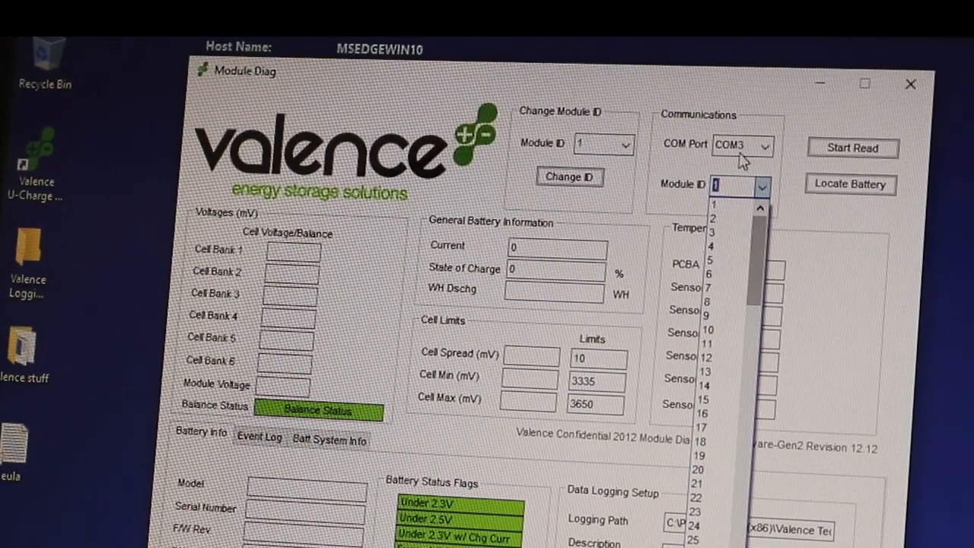
{"action": "left_click", "coordinate": [713, 288]}
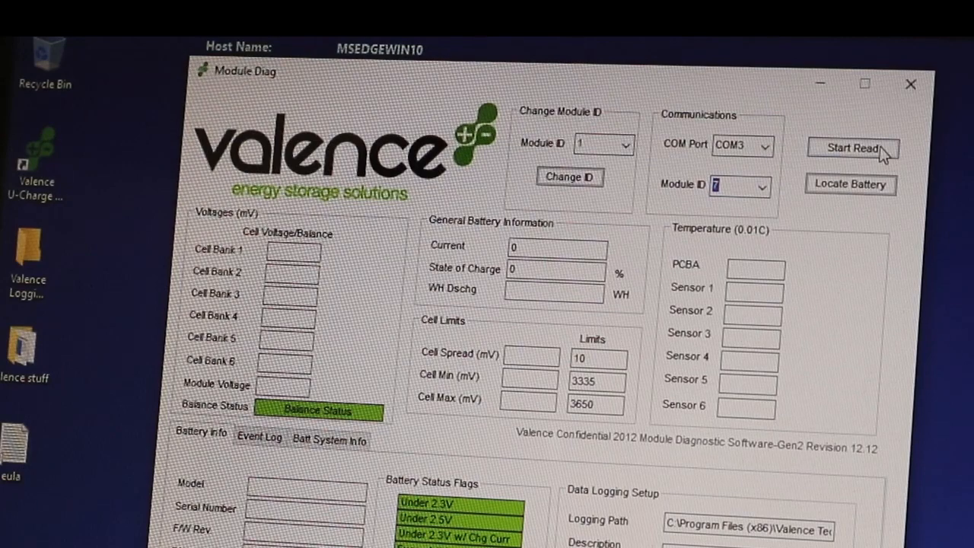
Start reading module 7 live: cells near 3300 mV, 67.45% charge, model U27-12XP Rev. 2.
{"action": "left_click", "coordinate": [852, 148]}
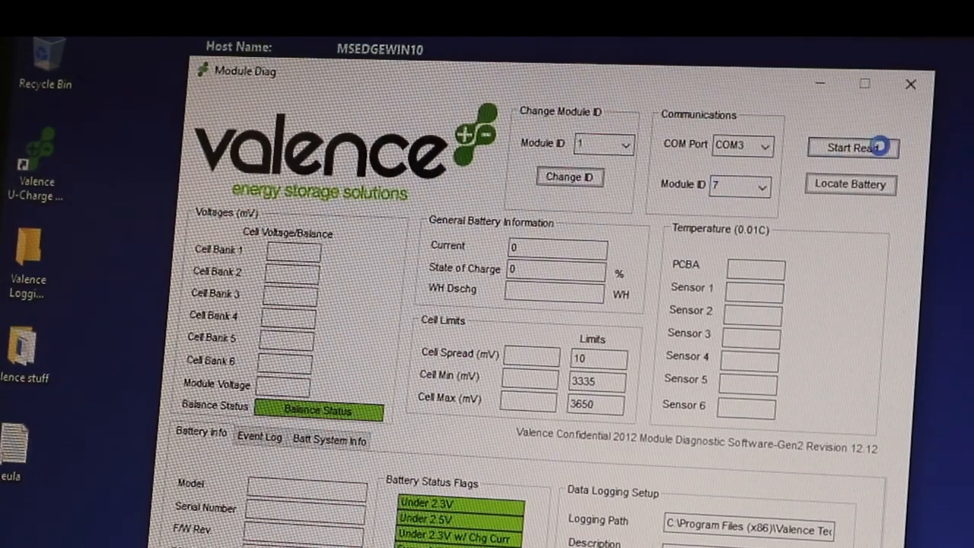
{"action": "left_click", "coordinate": [852, 147]}
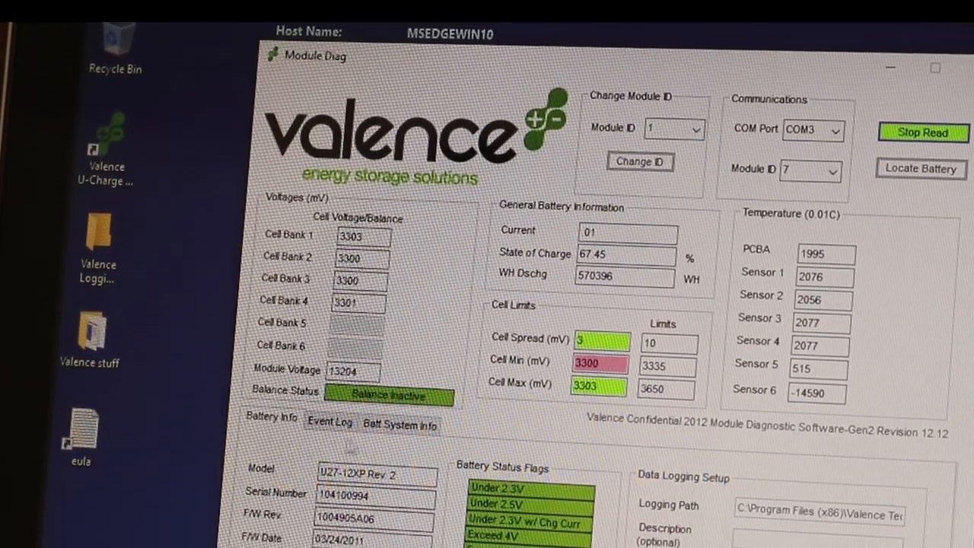
{"action": "scroll", "scroll_direction": "down", "scroll_amount": 3}
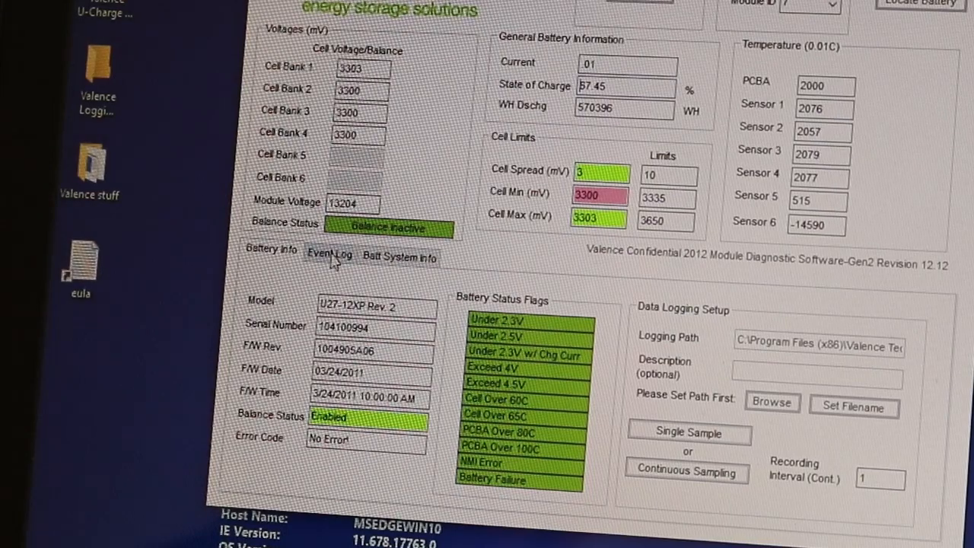
Check module 25's event log cycle count of 24, then show the Batt System Info page.
{"action": "left_click", "coordinate": [329, 253]}
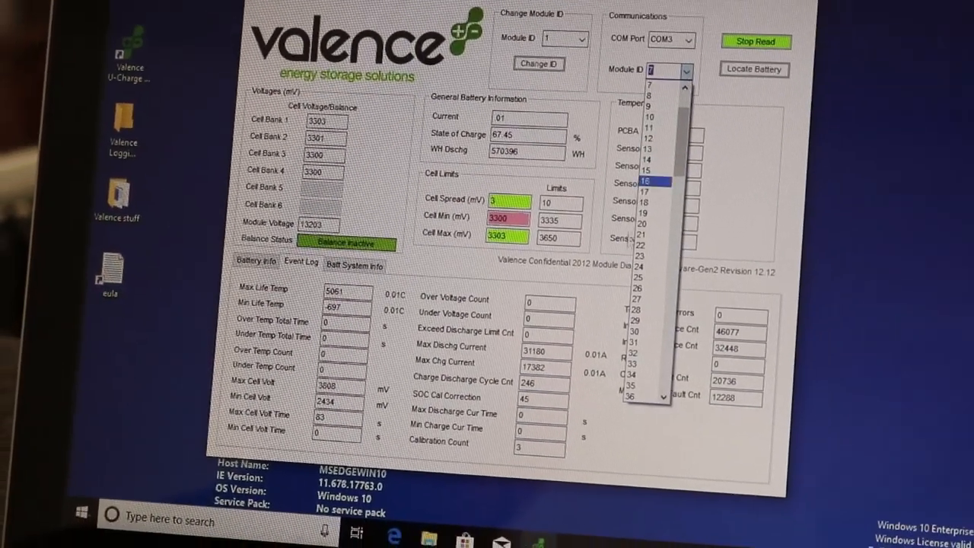
{"action": "left_click", "coordinate": [643, 179]}
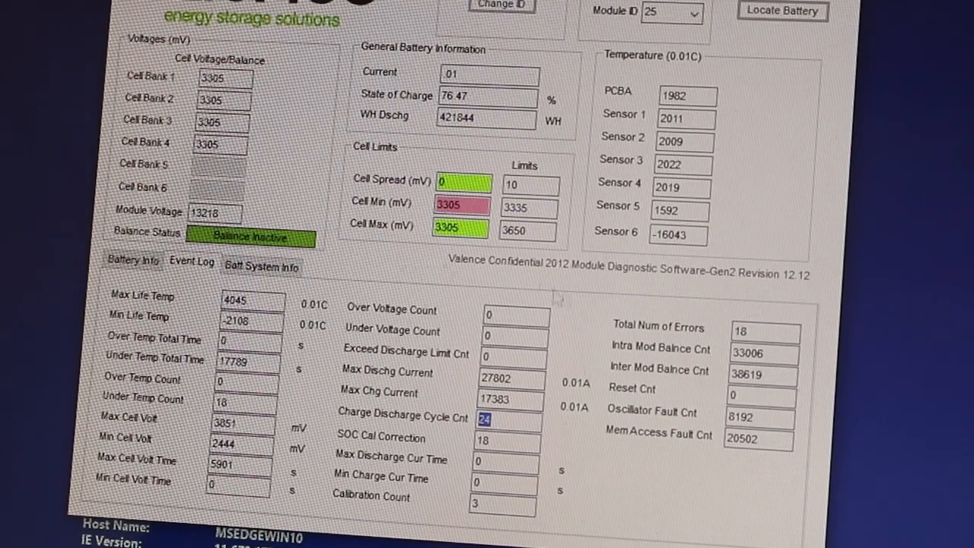
{"action": "left_click", "coordinate": [261, 265]}
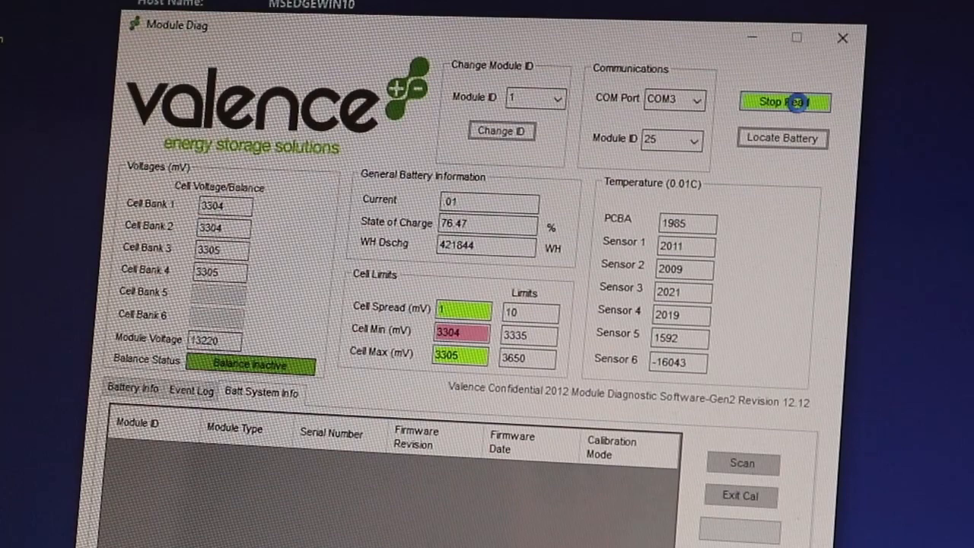
Stop the module read and run a battery system Scan that reports 25 modules found.
{"action": "left_click", "coordinate": [786, 100]}
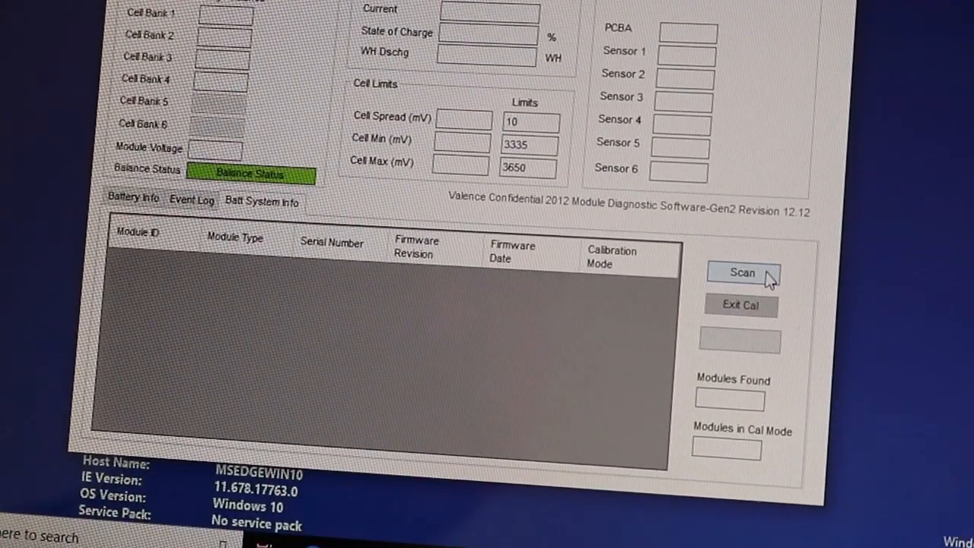
{"action": "left_click", "coordinate": [741, 272]}
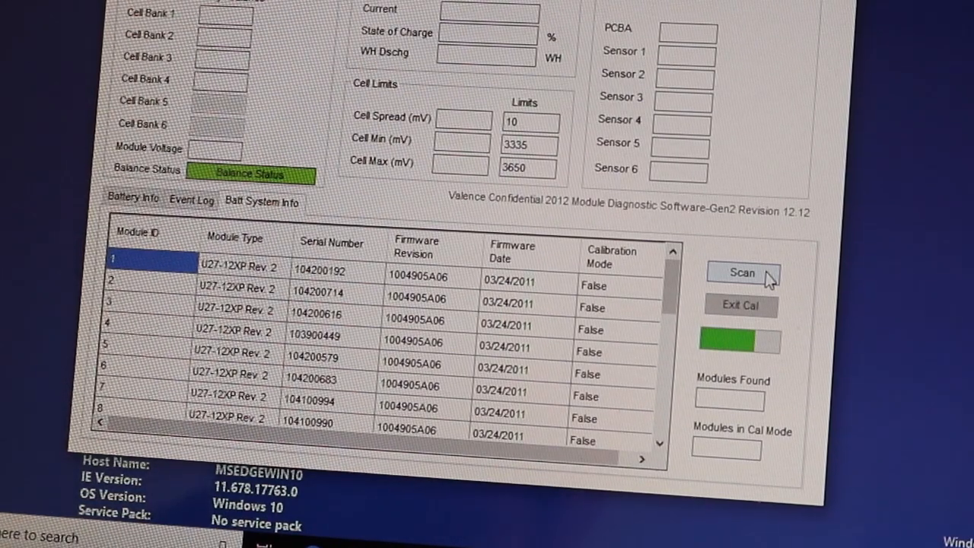
{"action": "left_click", "coordinate": [742, 273]}
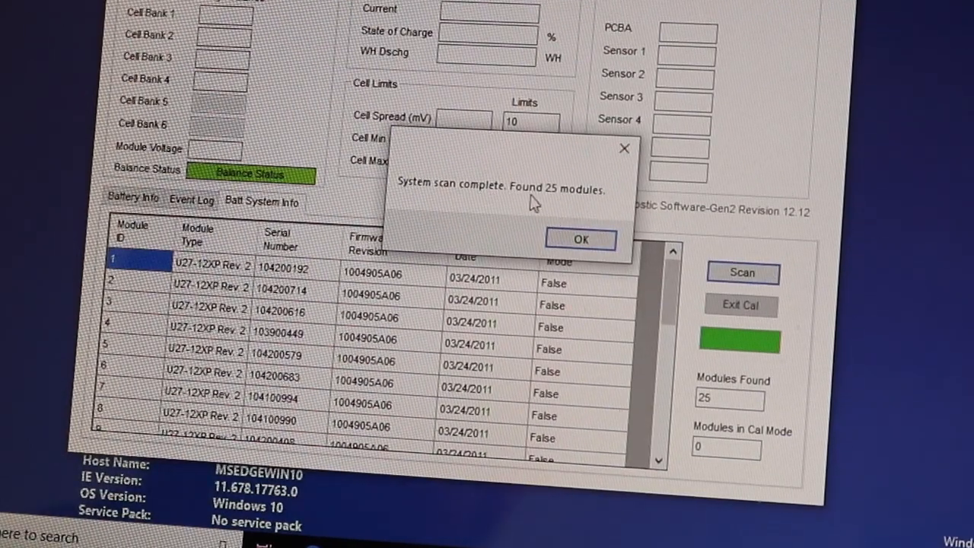
Dismiss the scan-complete message to reveal the list of 25 found modules.
{"action": "left_click", "coordinate": [581, 239]}
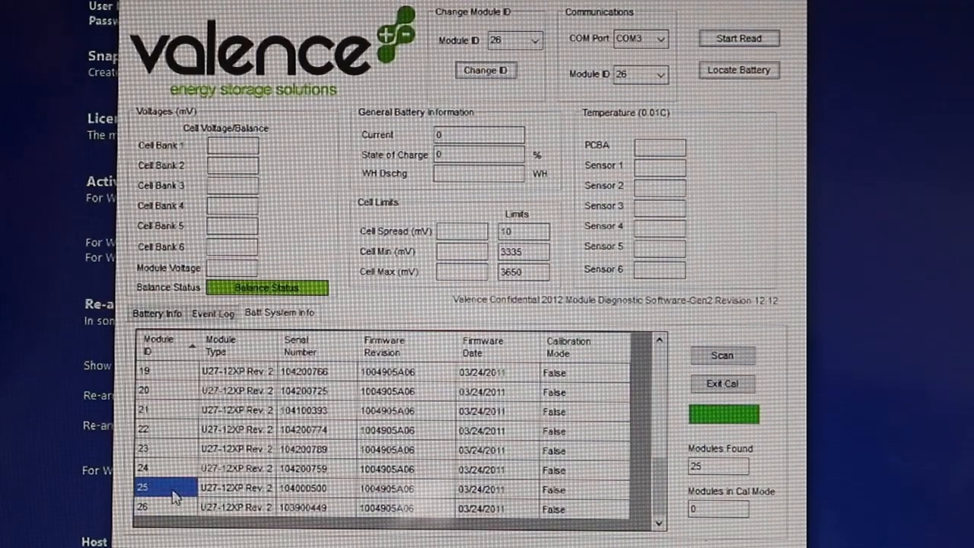
{"action": "left_click", "coordinate": [153, 508]}
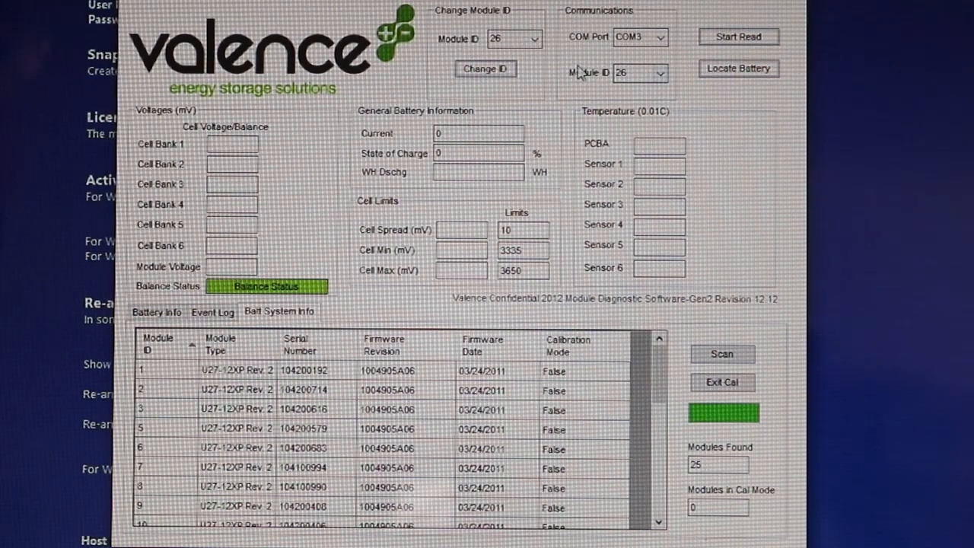
{"action": "mouse_move", "coordinate": [723, 85]}
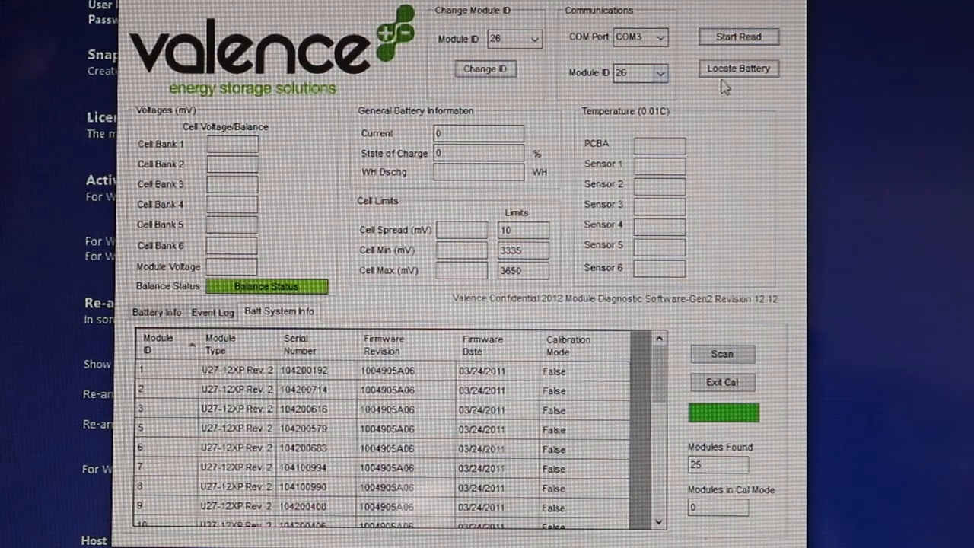
Locate the connected battery, a U27-12XP Rev. 2 with ID 1, and acknowledge the notice.
{"action": "left_click", "coordinate": [736, 69]}
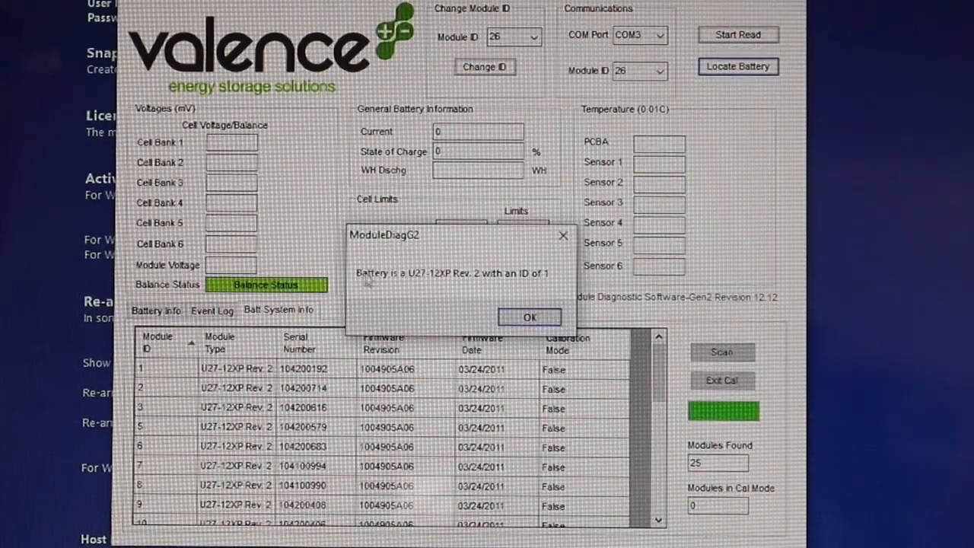
{"action": "mouse_move", "coordinate": [378, 280]}
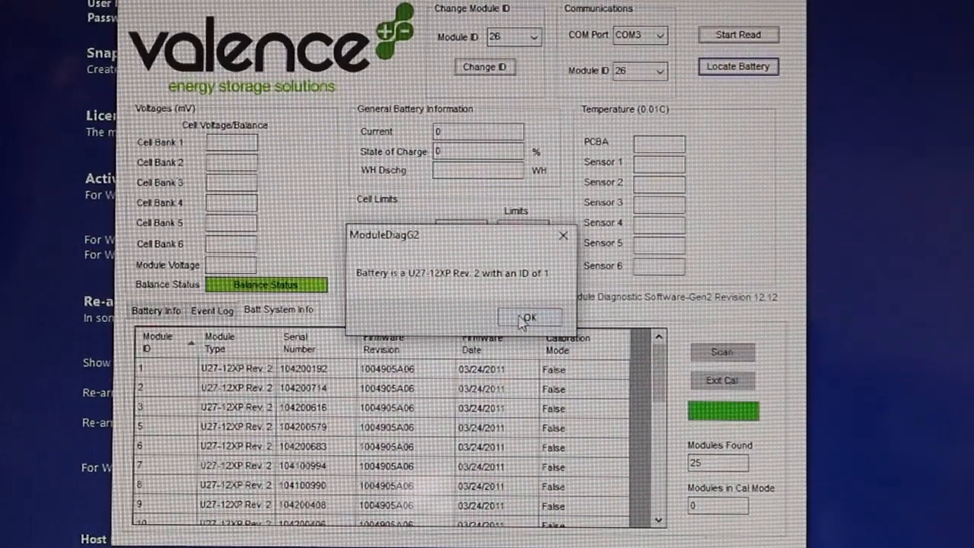
{"action": "left_click", "coordinate": [529, 318]}
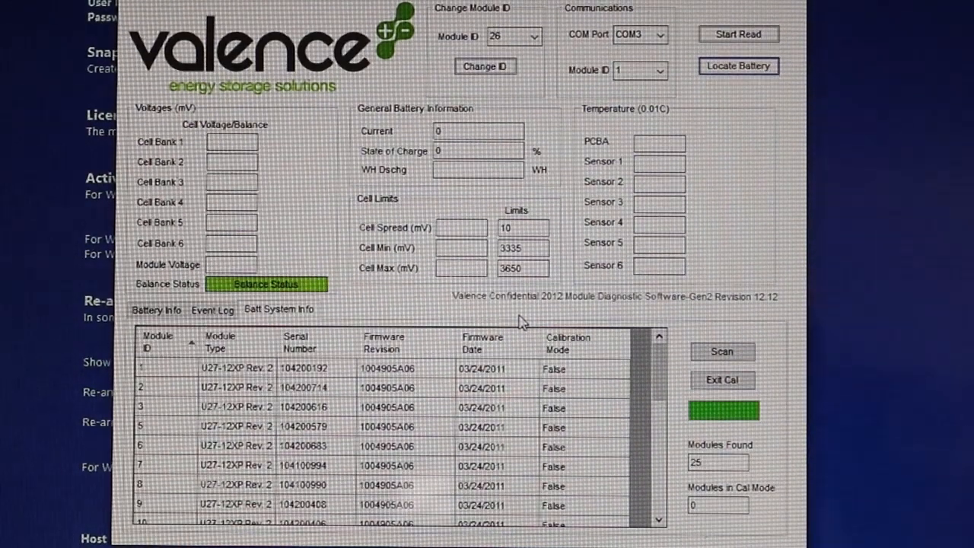